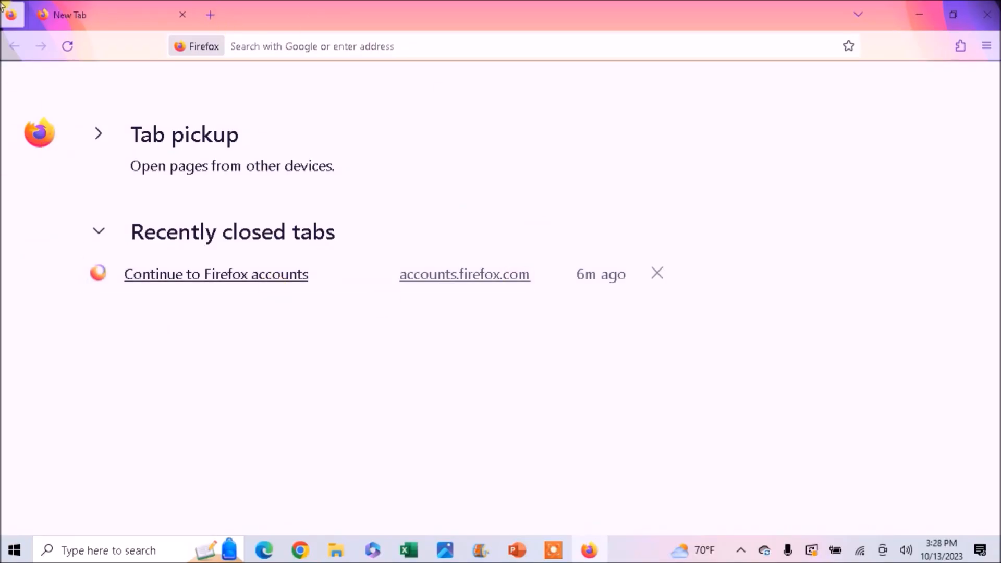
pyautogui.moveTo(12, 13)
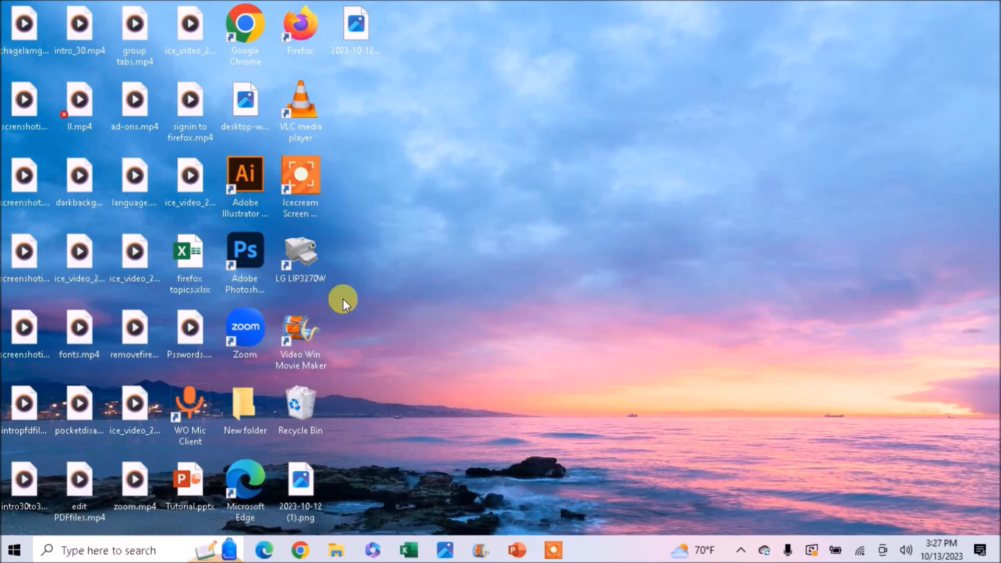
pyautogui.moveTo(300, 31)
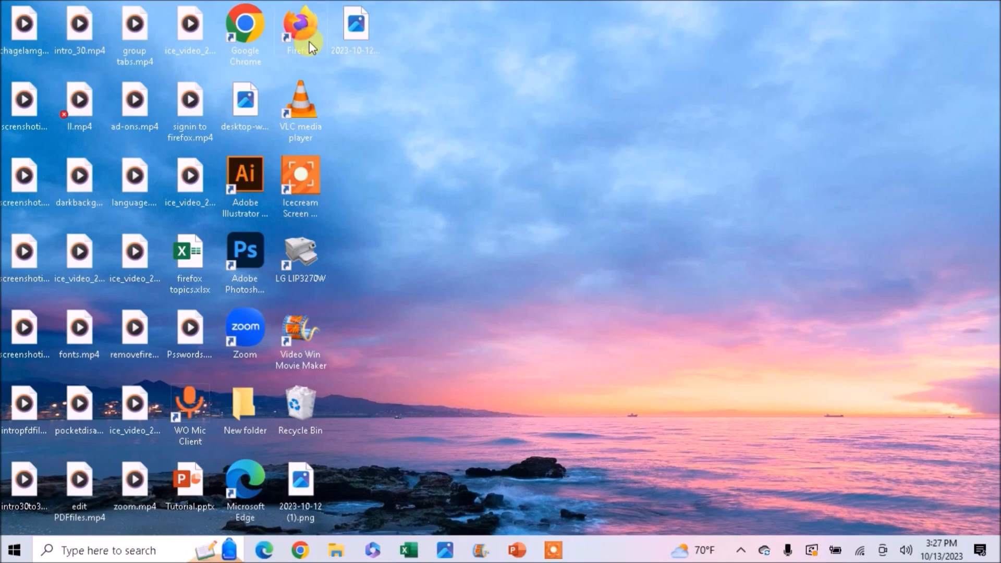
# Launch Firefox from the desktop, show Firefox View, and collapse its Tab pickup section.
pyautogui.doubleClick(300, 28)
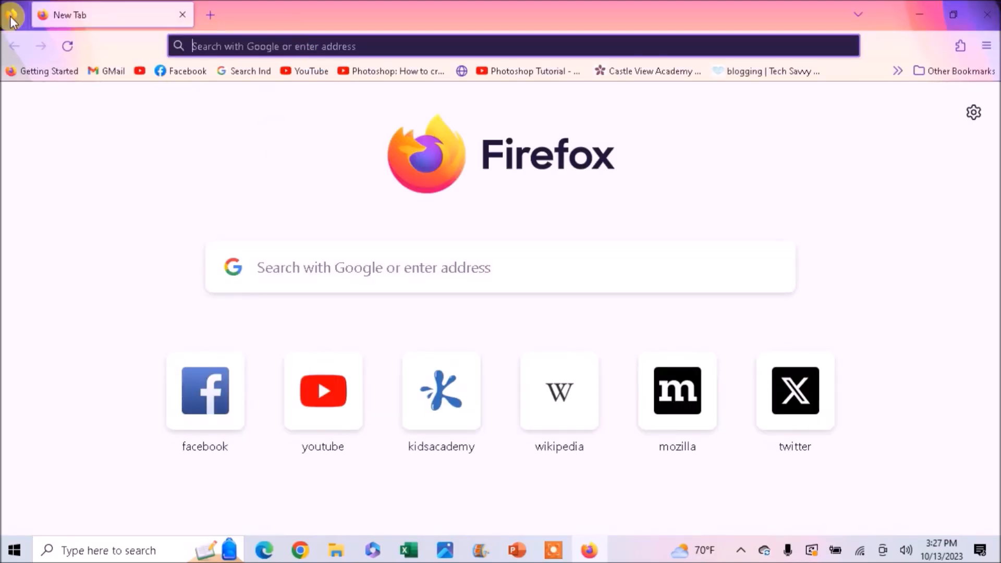
pyautogui.moveTo(11, 14)
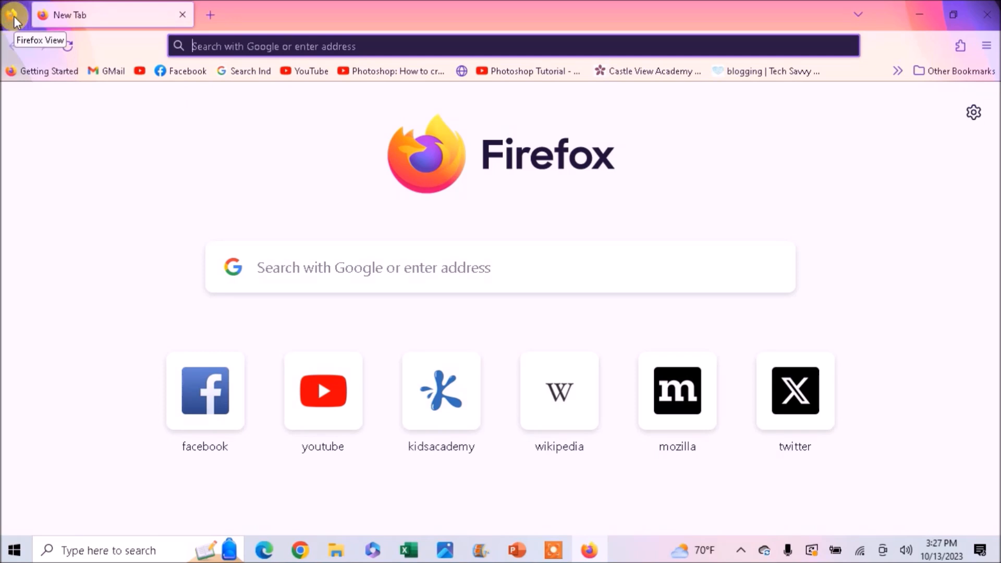
pyautogui.click(14, 14)
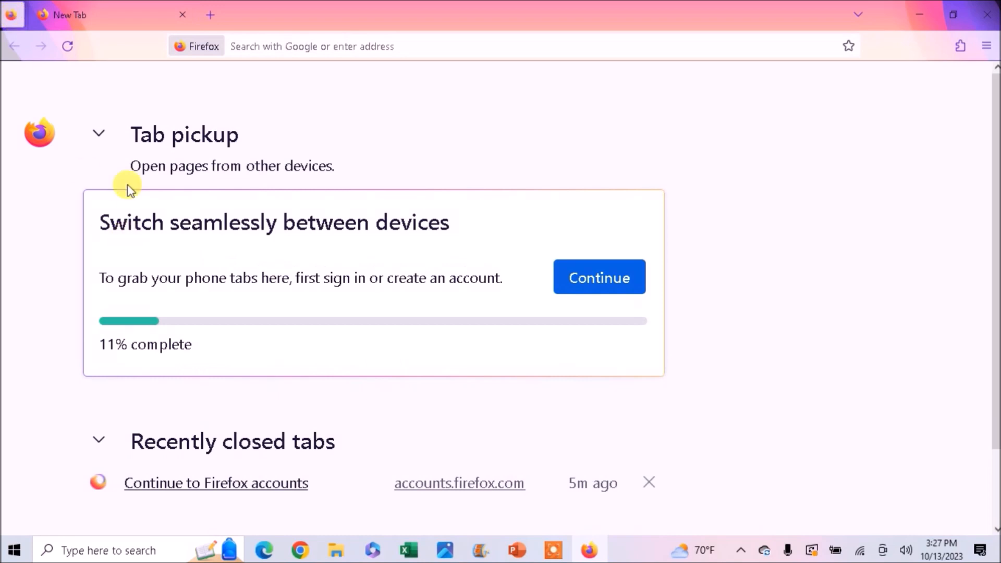
pyautogui.click(99, 133)
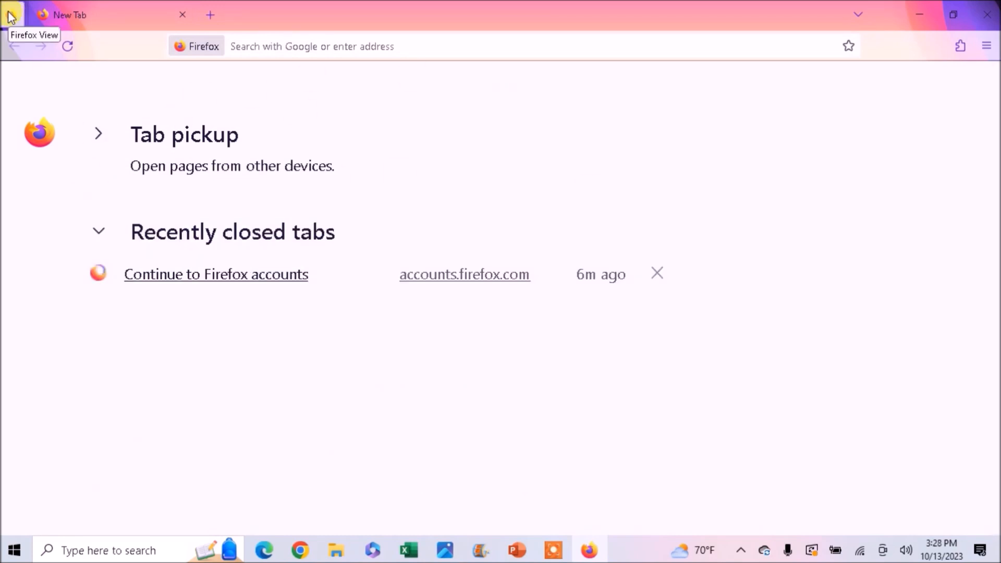
pyautogui.moveTo(86, 258)
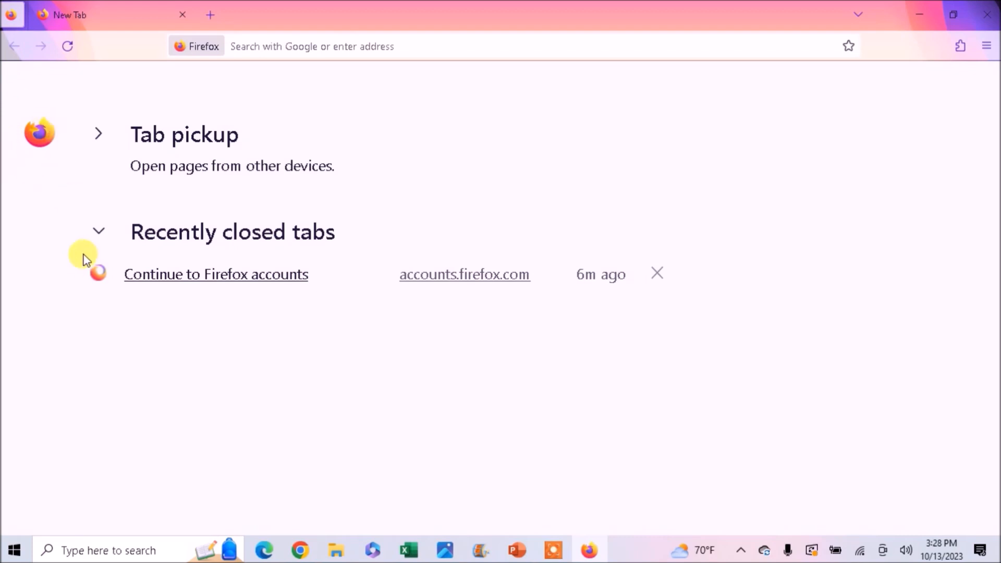
pyautogui.moveTo(181, 313)
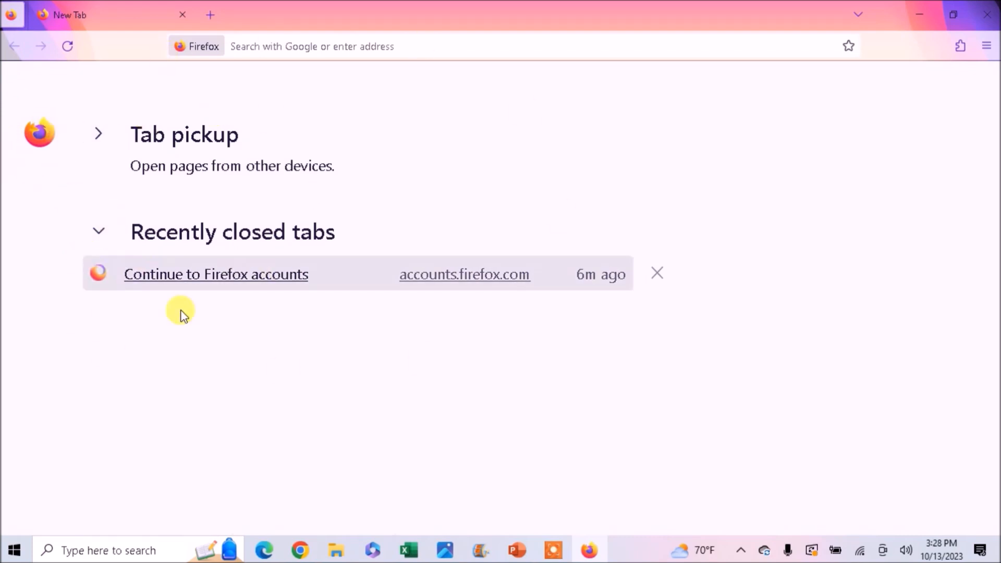
pyautogui.moveTo(215, 190)
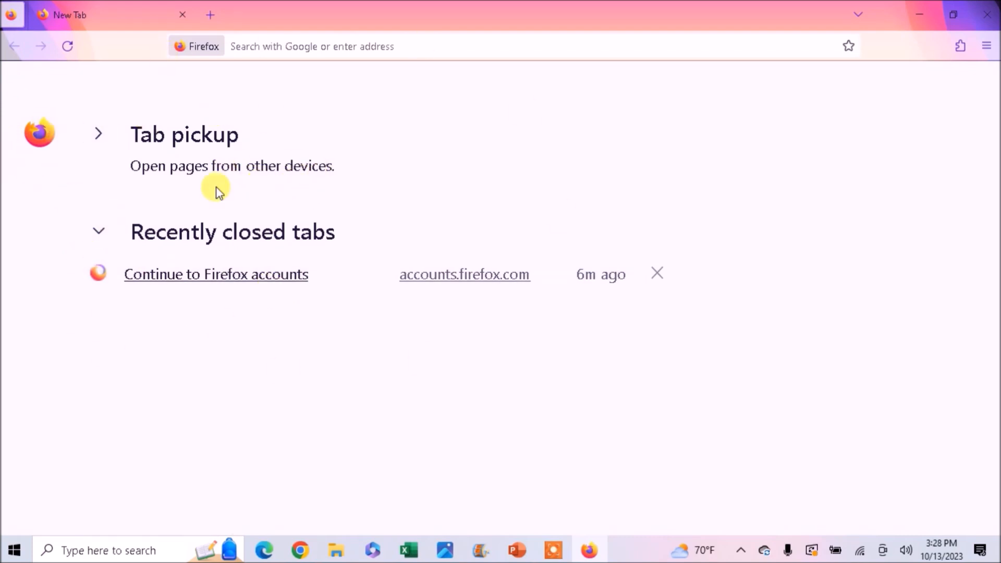
pyautogui.moveTo(339, 261)
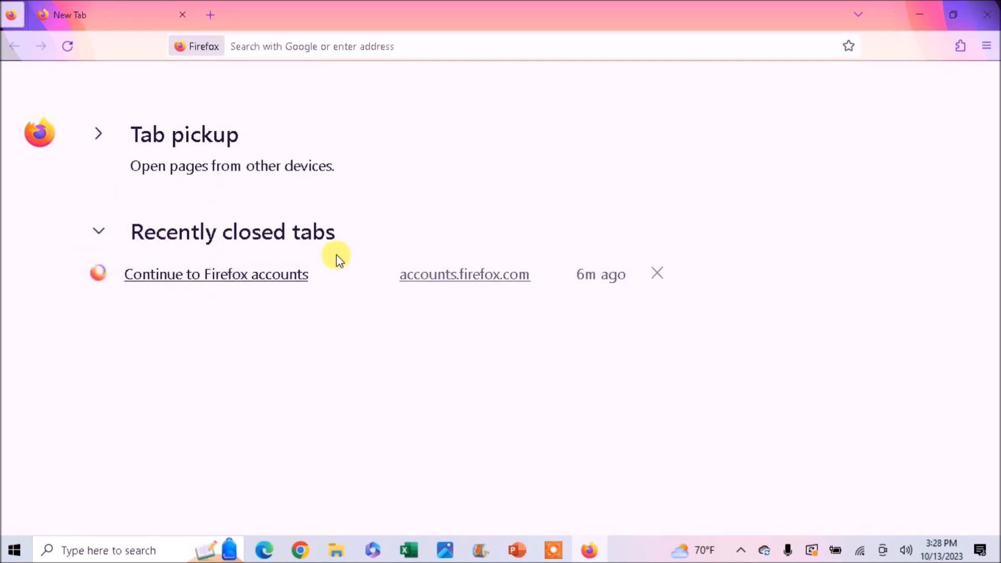
pyautogui.moveTo(531, 324)
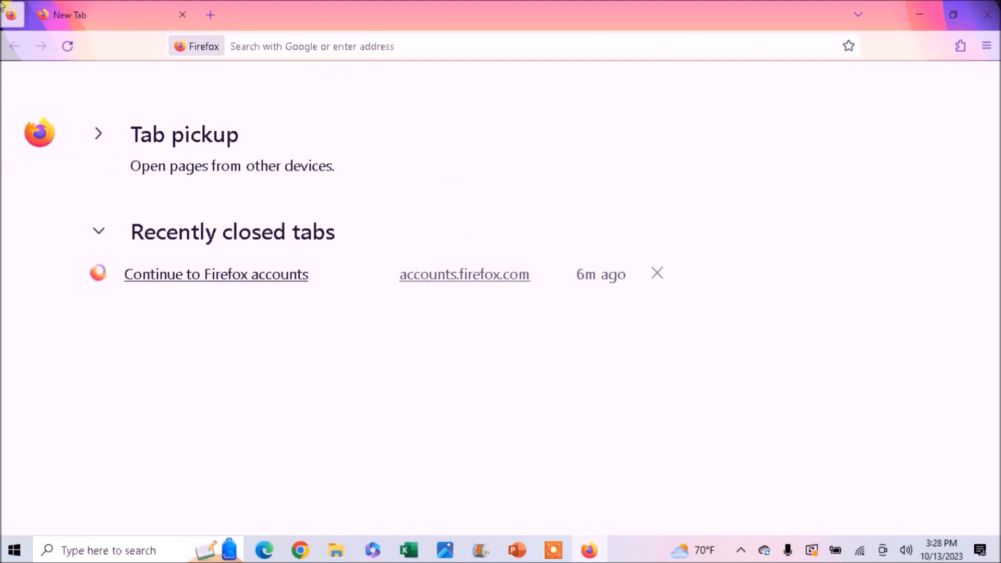
pyautogui.moveTo(11, 14)
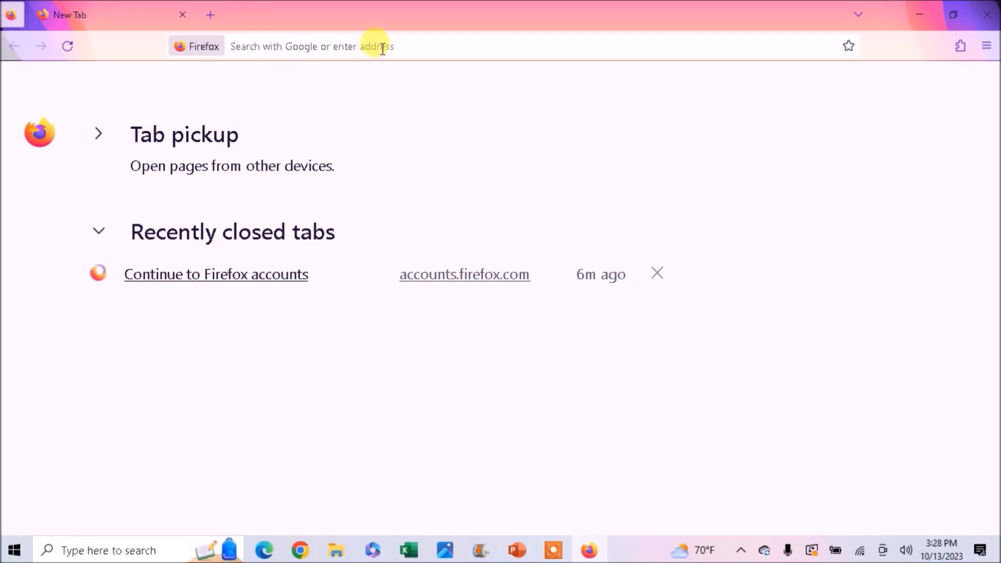
# Go to about:config in the address bar.
pyautogui.click(383, 46)
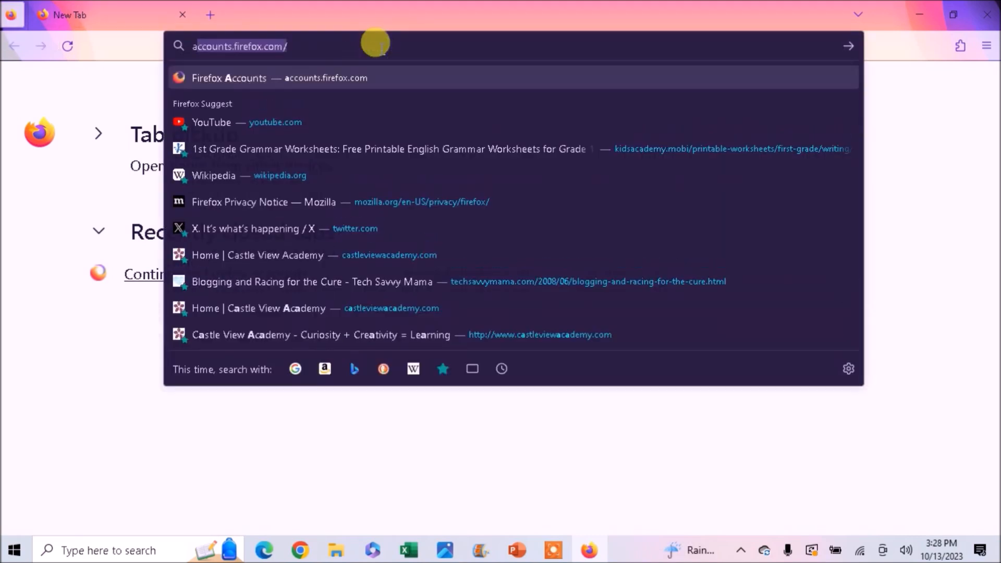
pyautogui.write('about:')
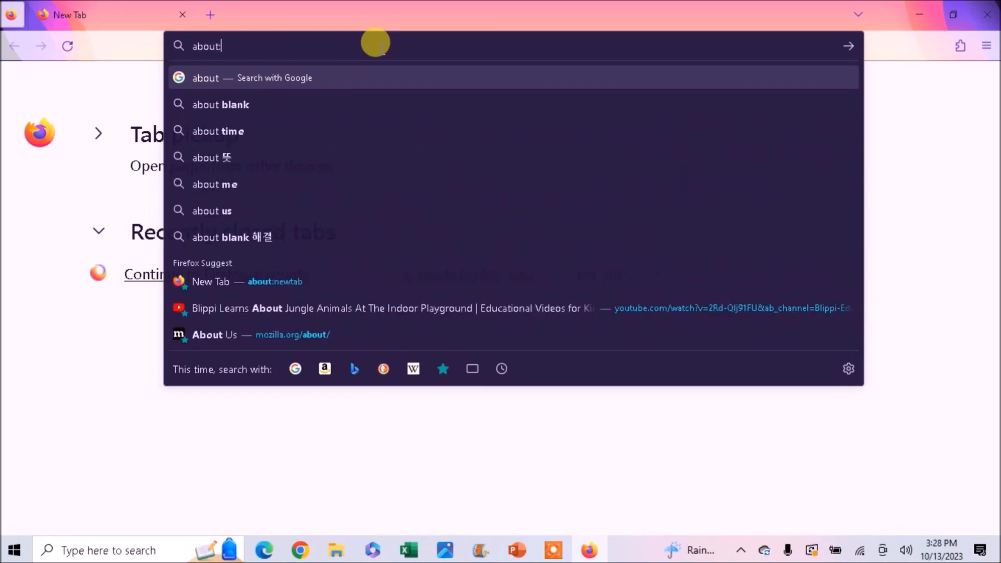
pyautogui.write('config')
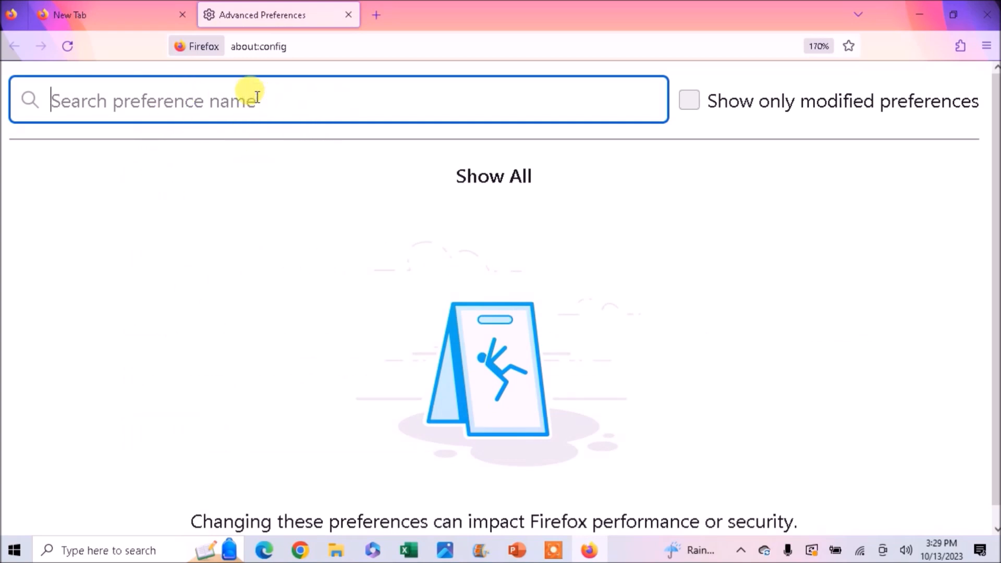
# Filter preferences by 'firefox-view' and set browser.tabs.firefox-view to false.
pyautogui.write('firefox')
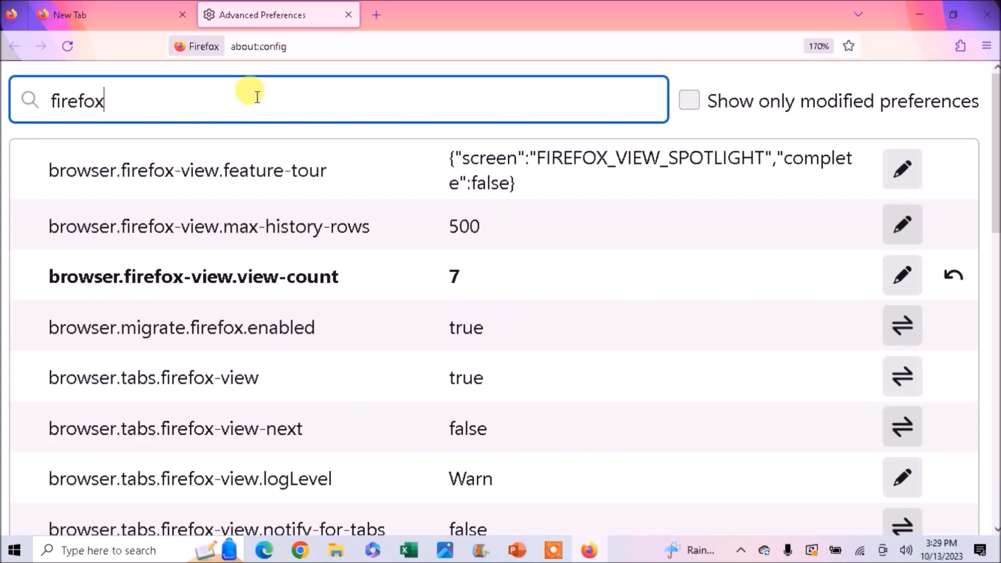
pyautogui.write('-v')
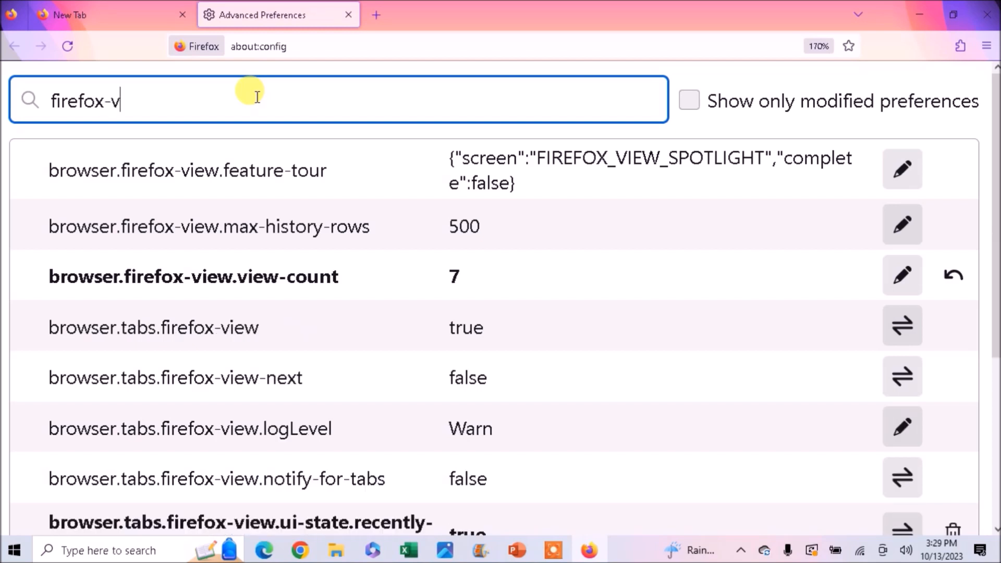
pyautogui.write('iew')
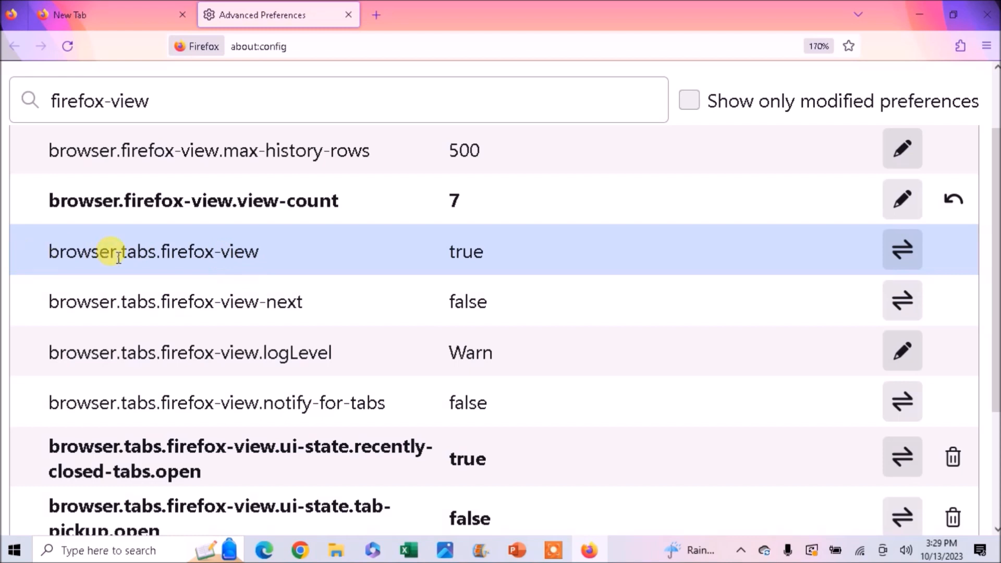
pyautogui.moveTo(227, 249)
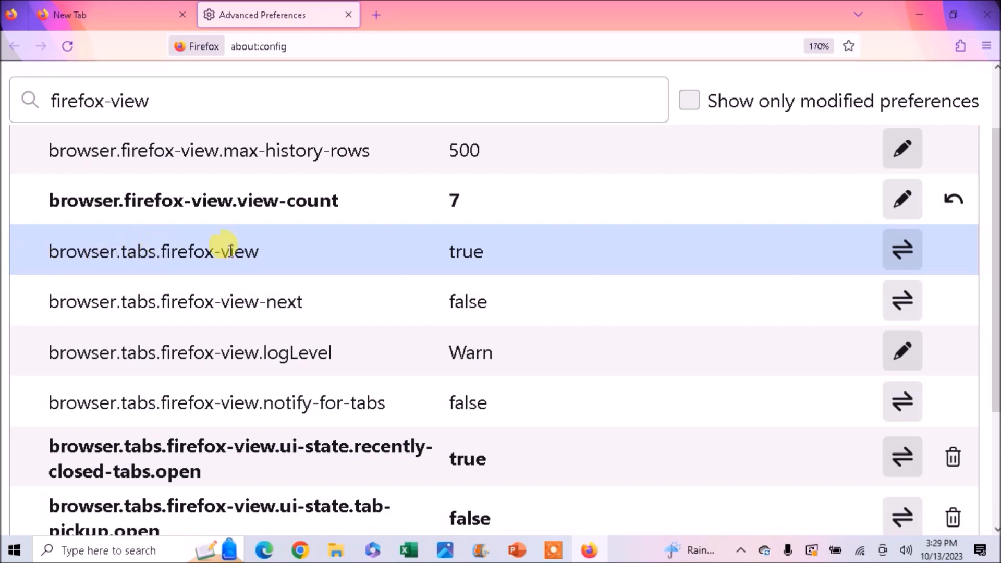
pyautogui.moveTo(495, 253)
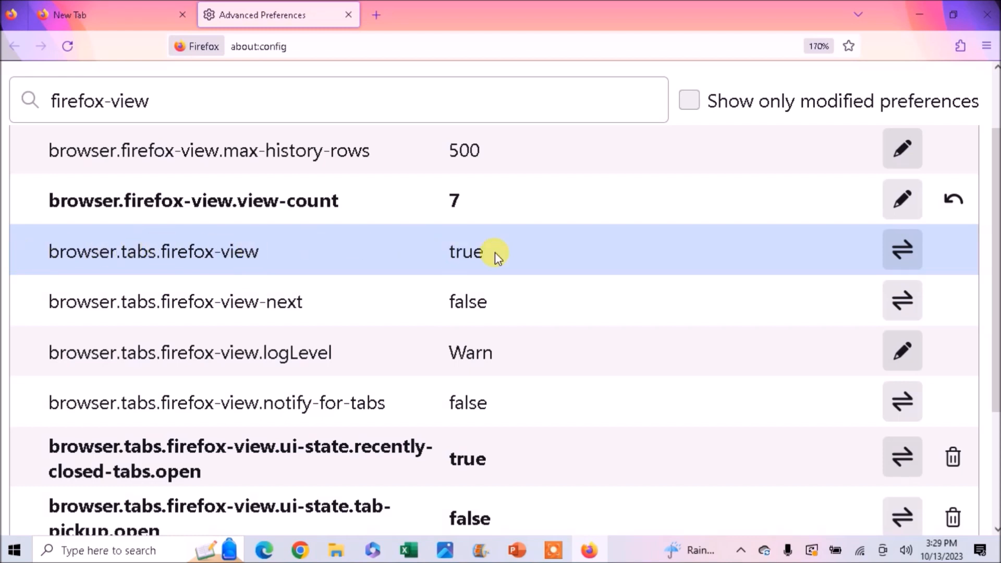
pyautogui.click(902, 249)
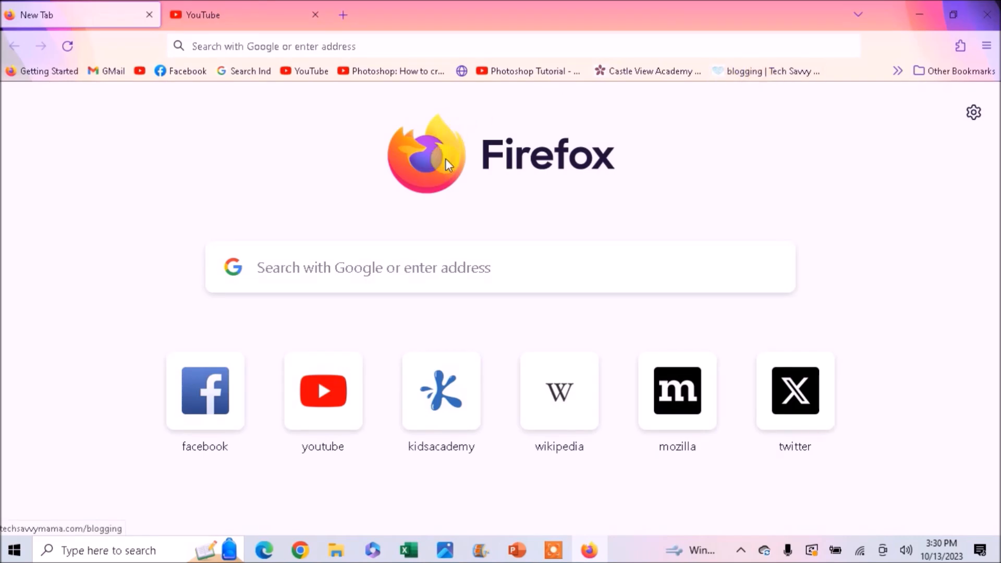
pyautogui.moveTo(668, 7)
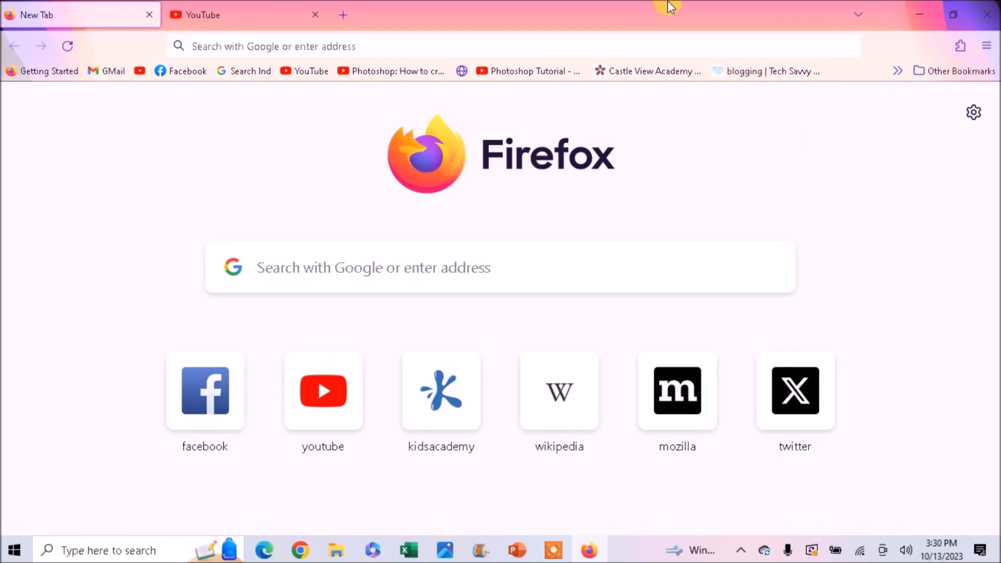
pyautogui.moveTo(205, 15)
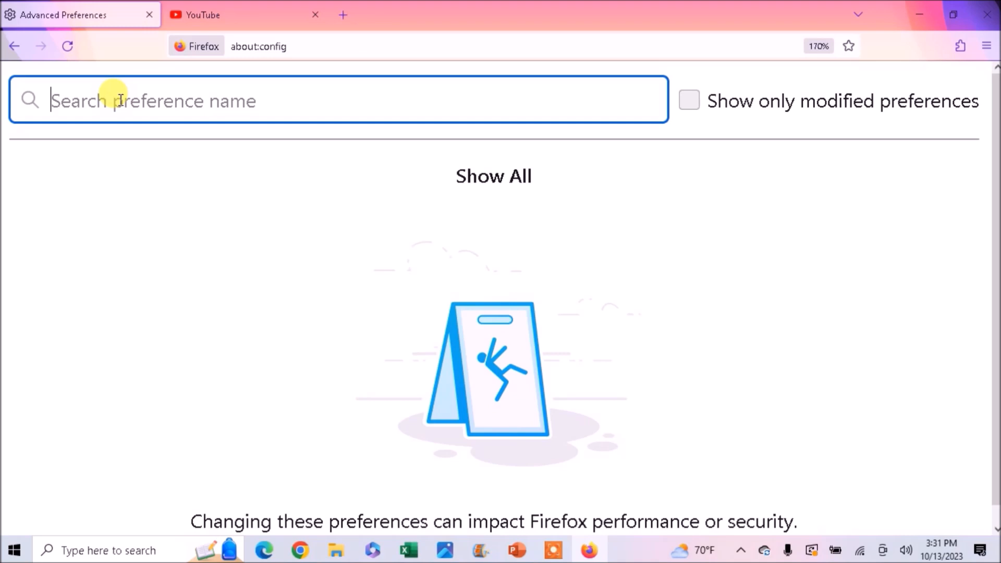
# Search 'firefo' and toggle browser.tabs.firefox-view true and false twice, ending on false.
pyautogui.write('firefox-view')
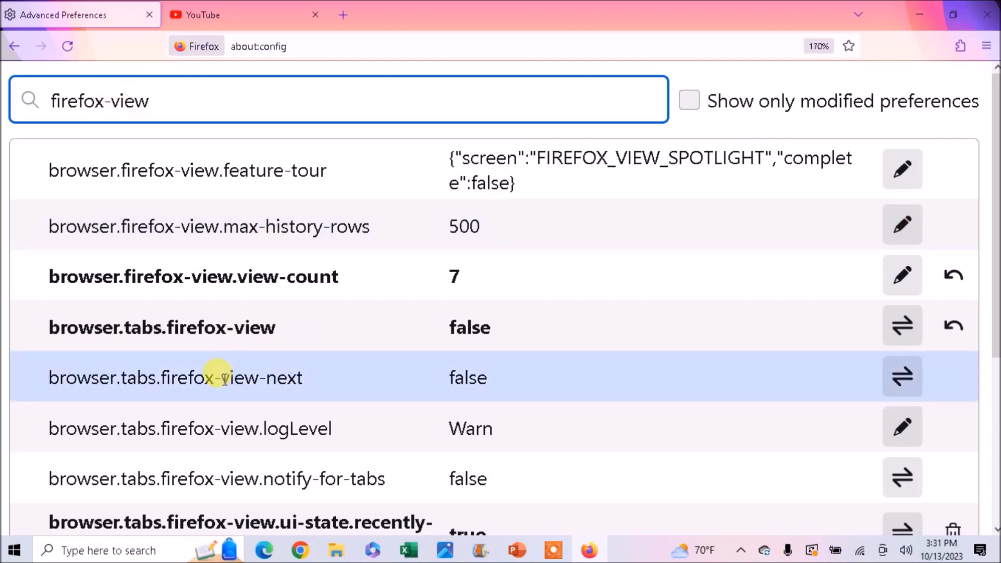
pyautogui.click(901, 326)
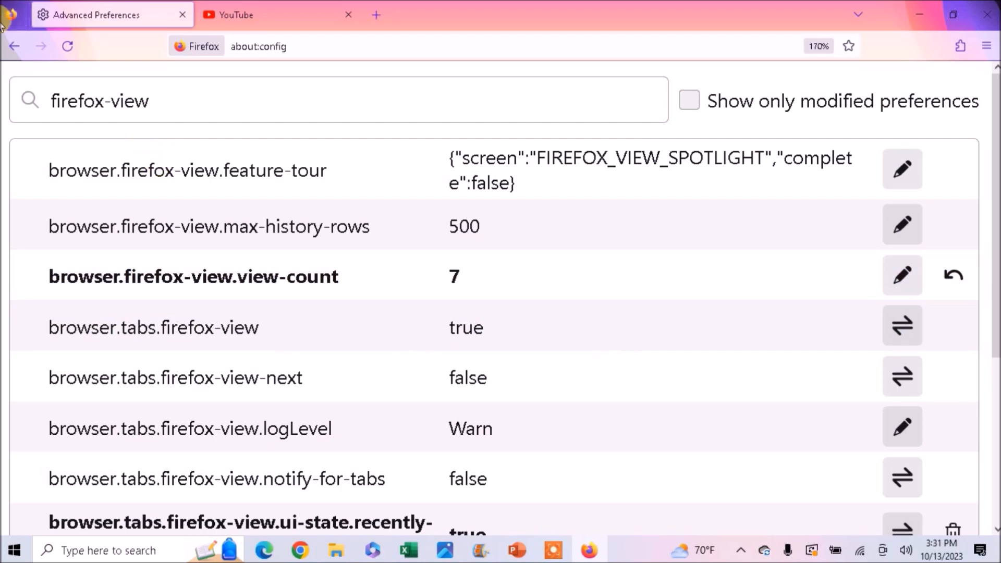
pyautogui.click(901, 326)
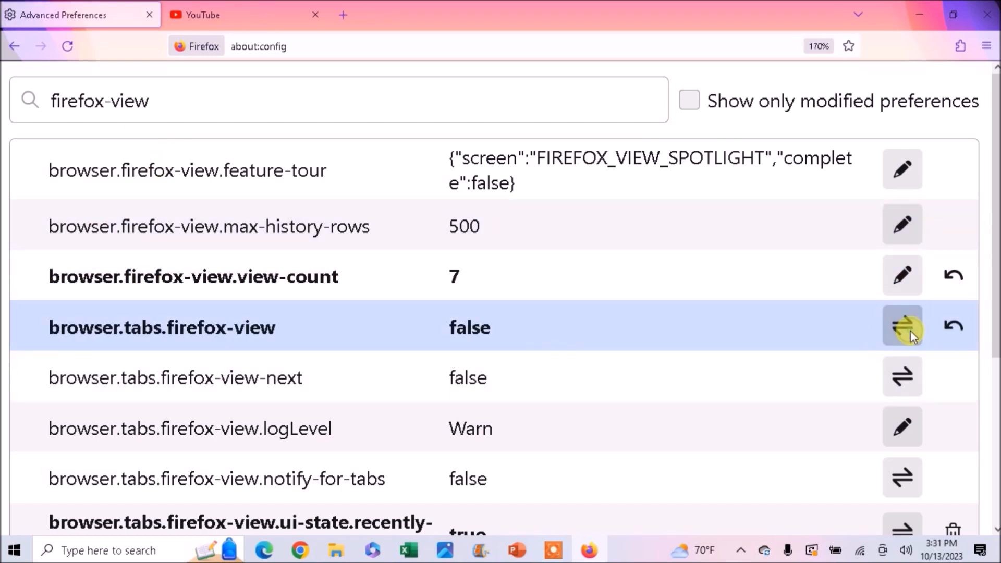
pyautogui.click(901, 327)
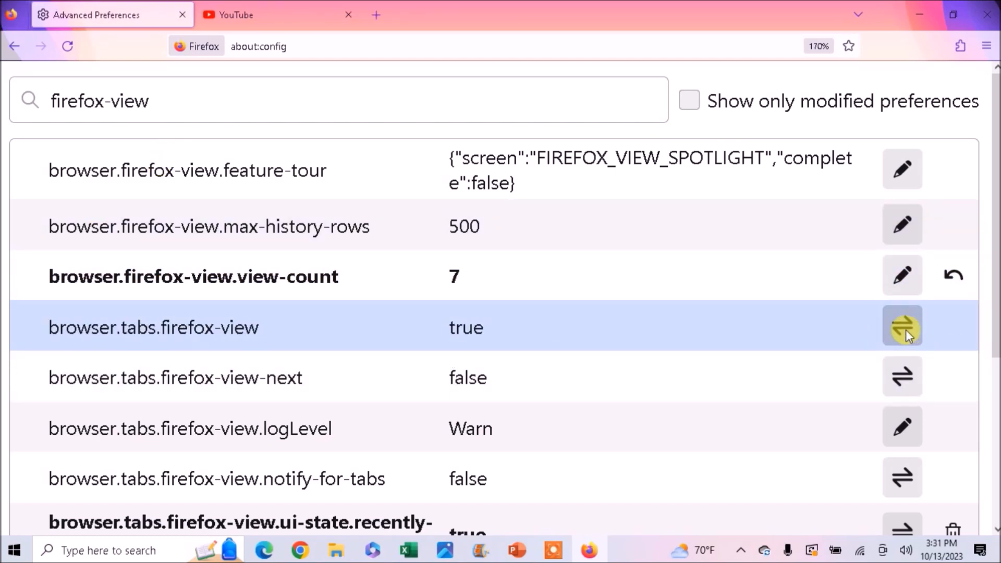
pyautogui.click(901, 326)
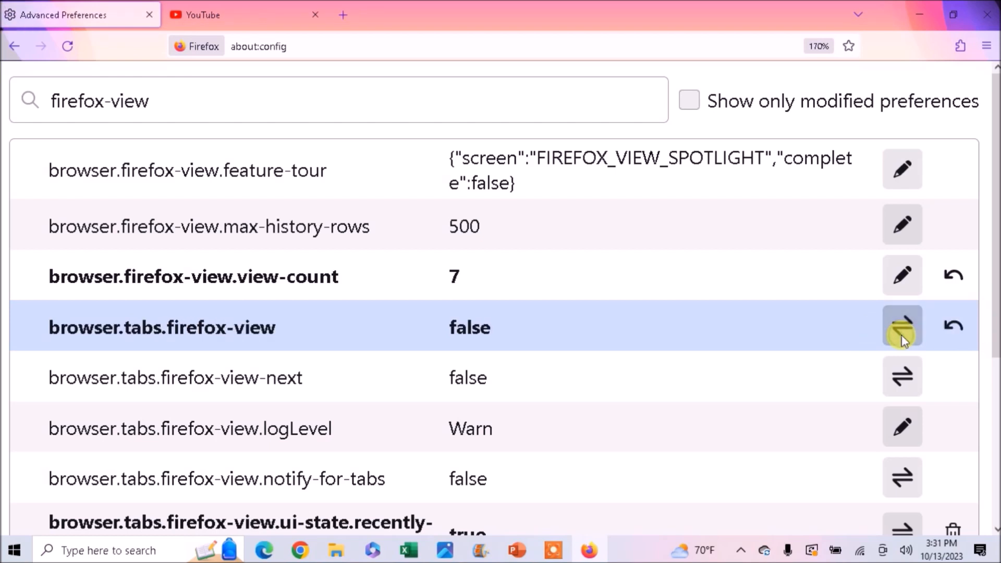